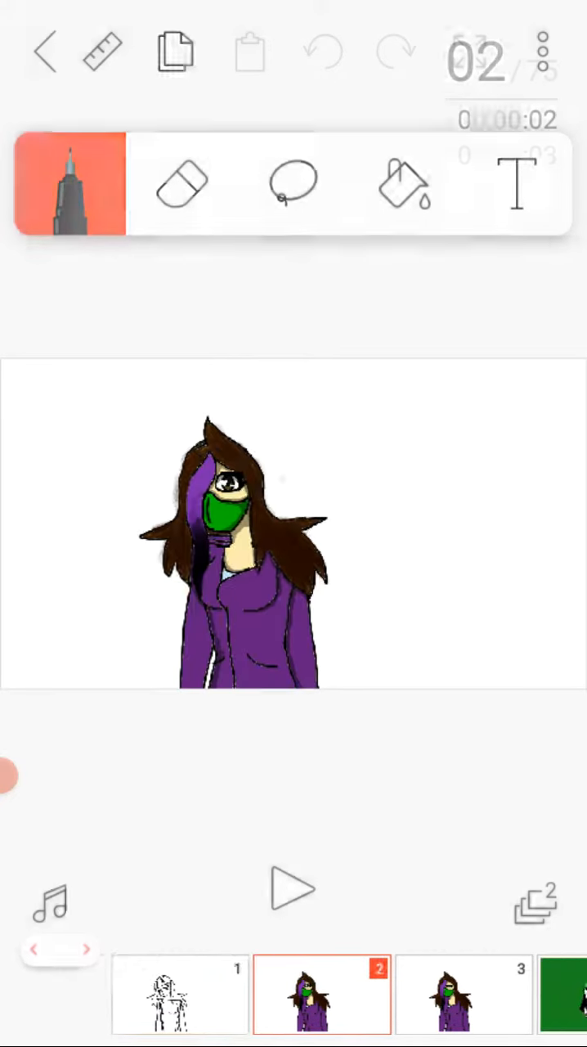
- Return to frame 1, the rough black line sketch of the long-haired girl
click(180, 995)
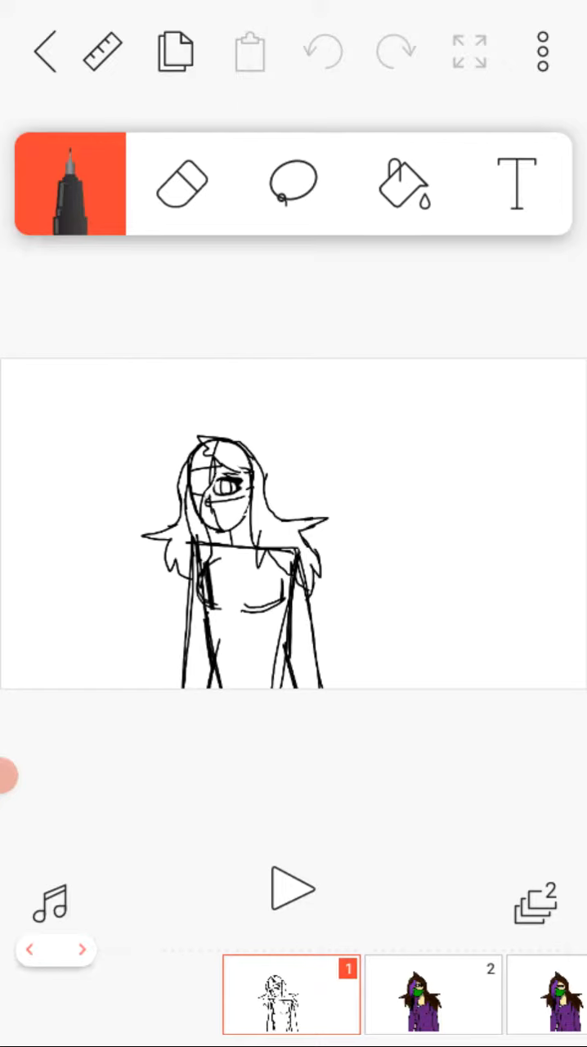